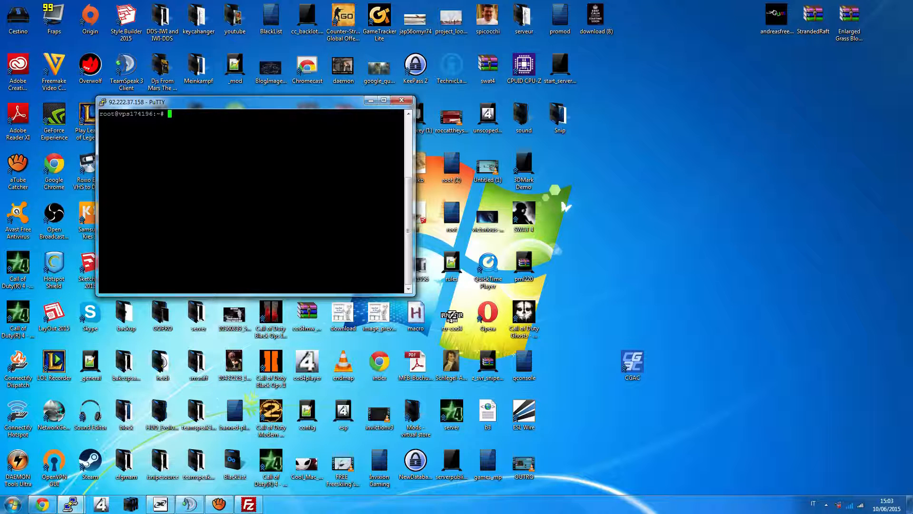
- Change into /home/ts/teamspeak3-server_linux-amd64 and list the TeamSpeak folder contents
text(cd /home/)
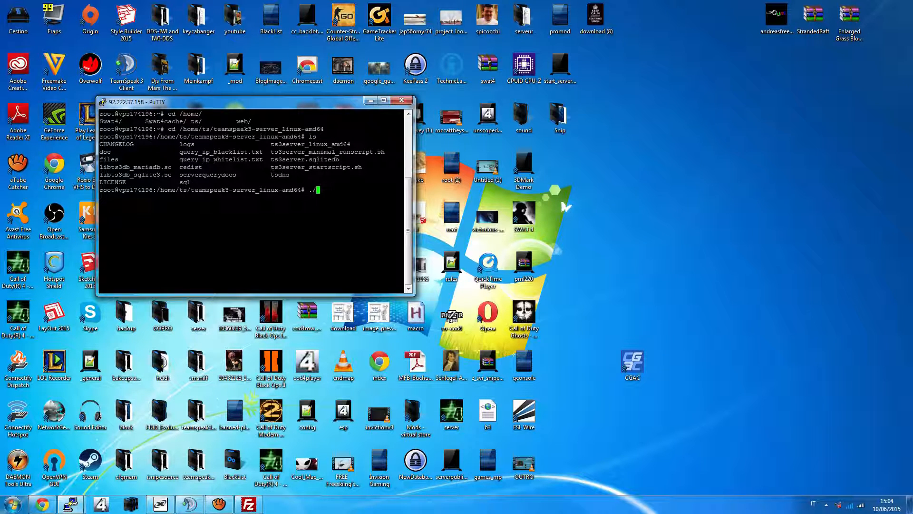
text(ts)
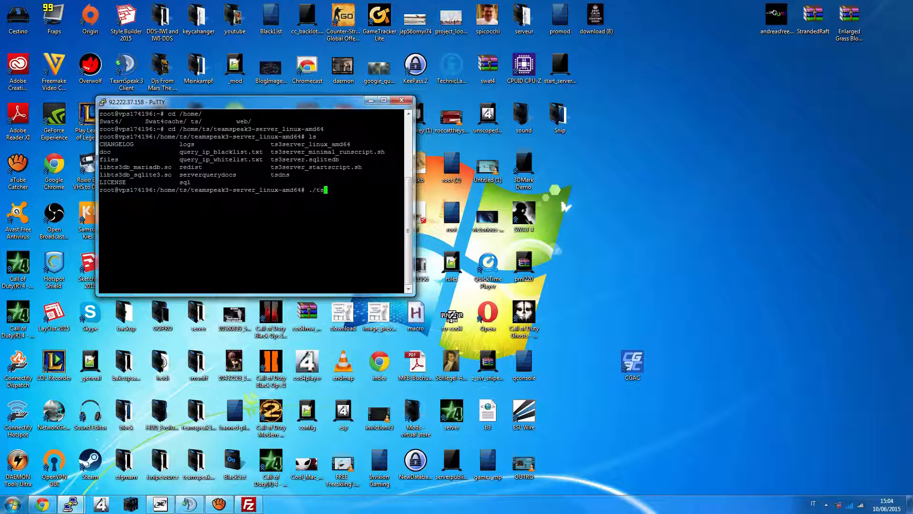
text(3server_startscript.sh status)
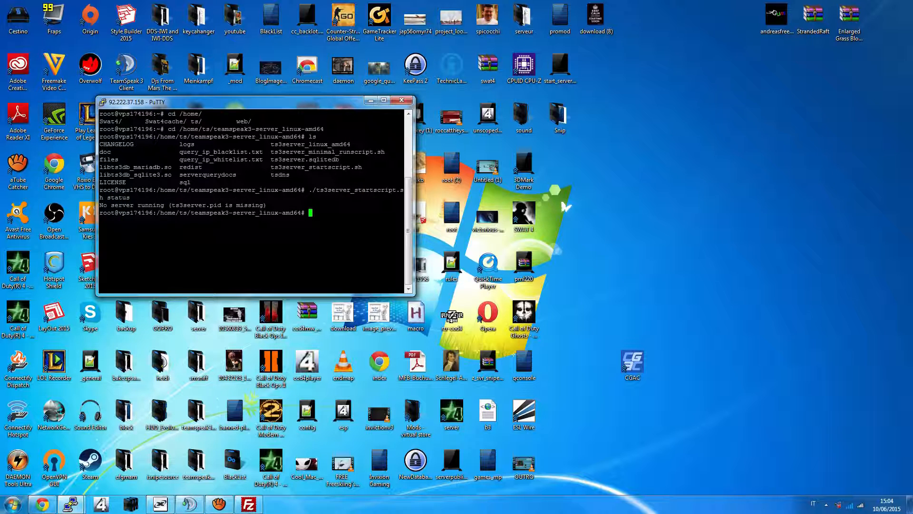
- Run ts3server_startscript.sh status and stop, confirming no server is running
text(./ts3server_startscript.sh status)
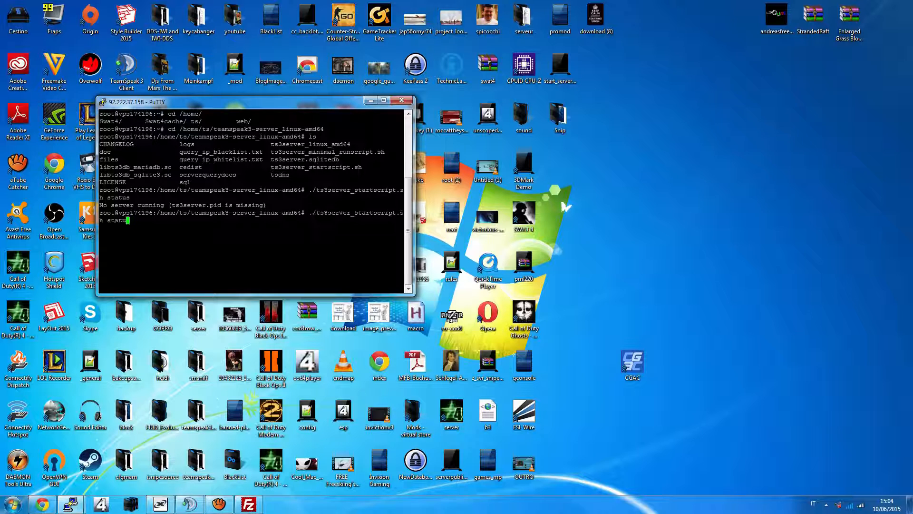
text(stop)
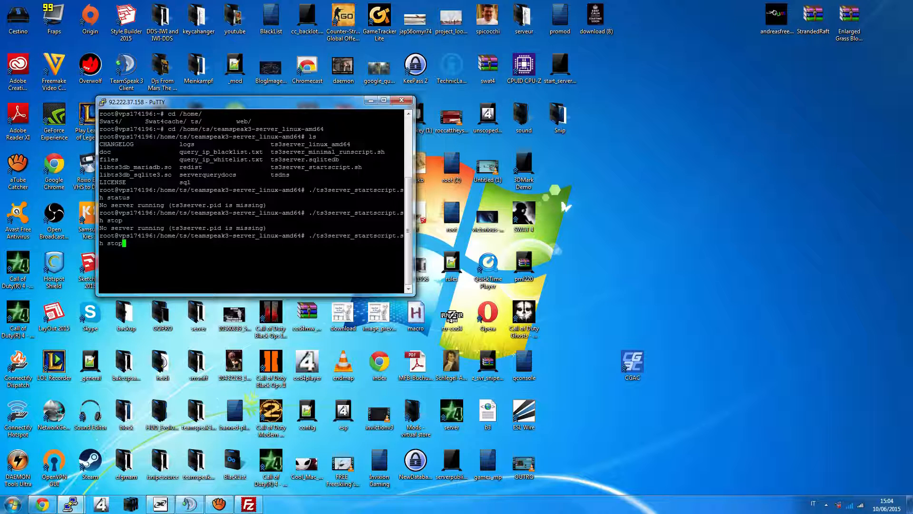
key(Return)
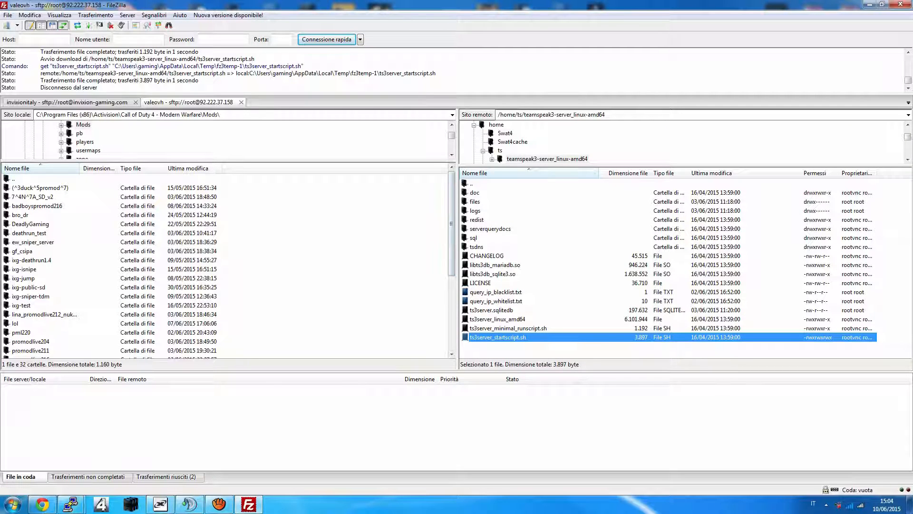
- Open ts3server_startscript.sh via Visualizza / modifica, reopening the local copy in Notepad++
right_click(498, 336)
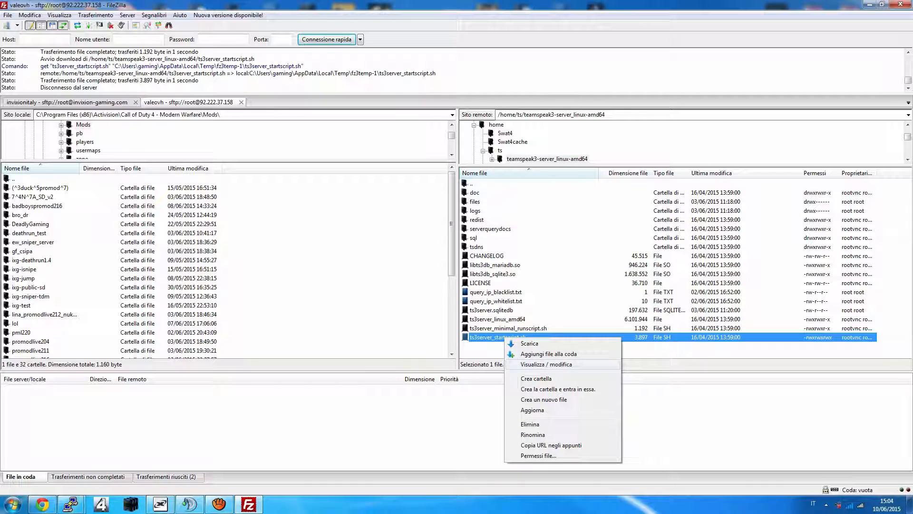
click(545, 364)
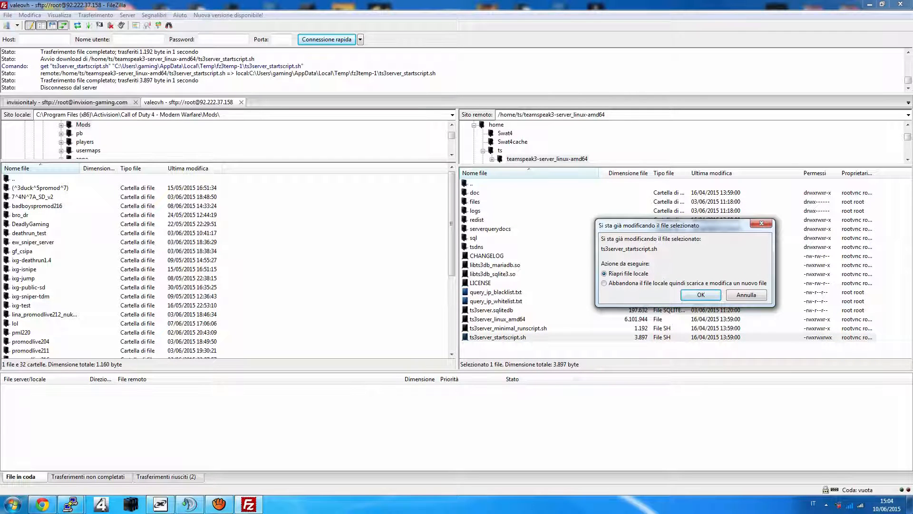
click(701, 294)
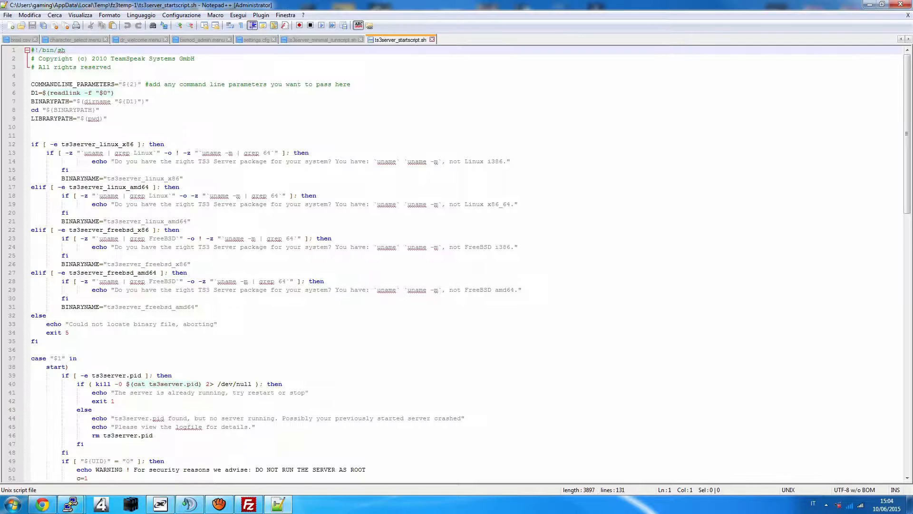
- Edit the COMMANDLINE_PARAMETERS line of the start script and save it
click(140, 83)
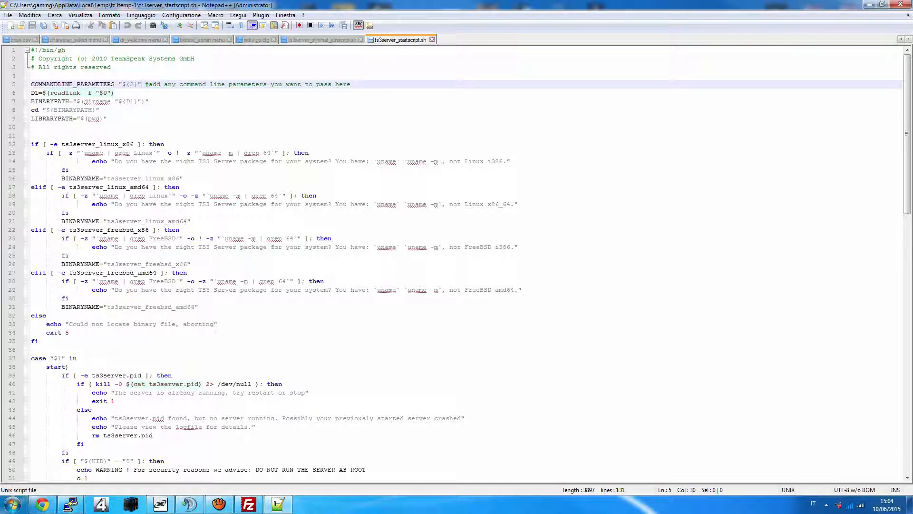
key(BackSpace)
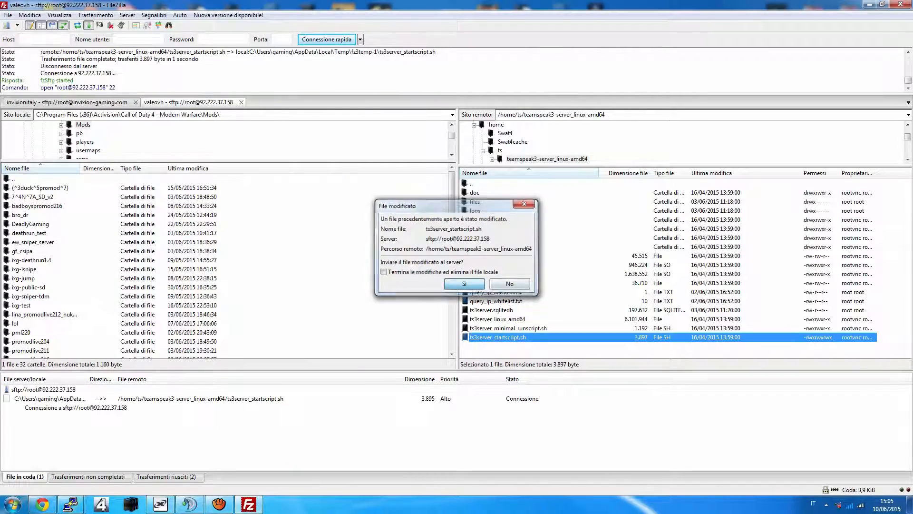
- Answer Sì to upload the modified start script back to the server
click(464, 283)
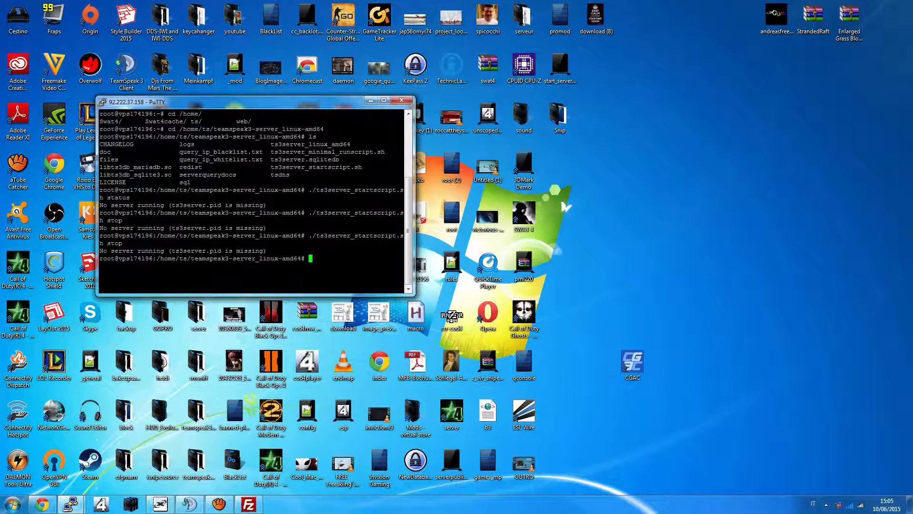
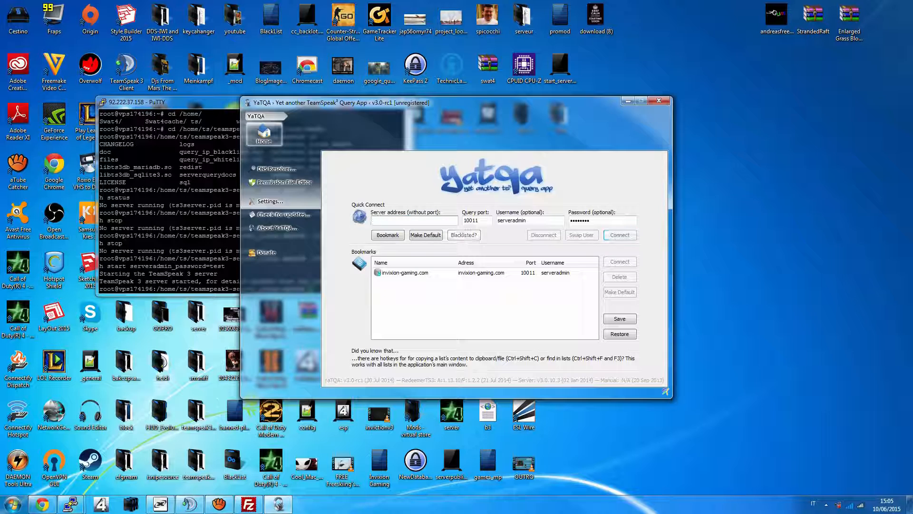
- Connect to 92.222.37.158 as serveradmin with the new password and view server statistics
text(92.222.37.)
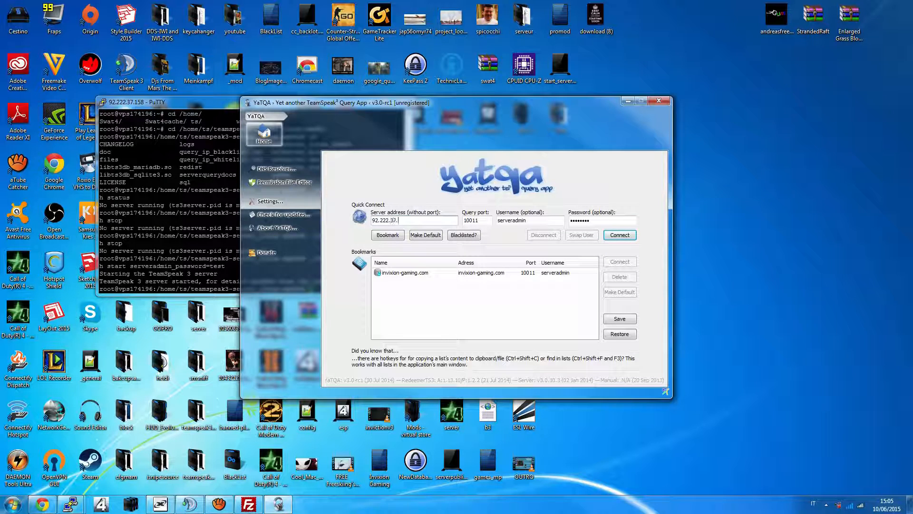
text(158,)
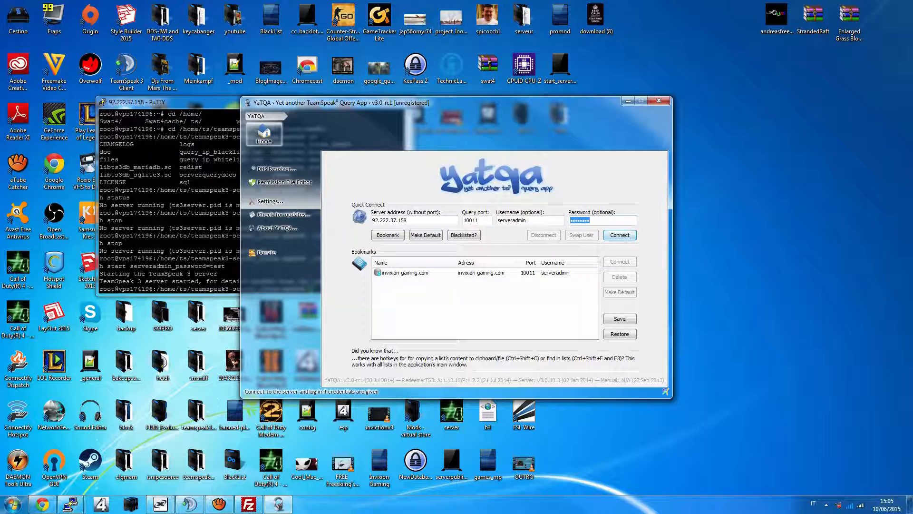
click(619, 235)
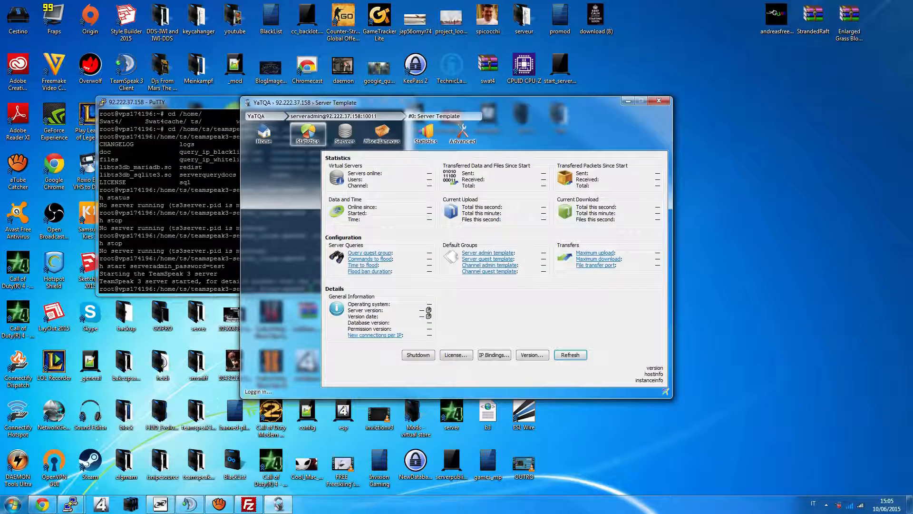